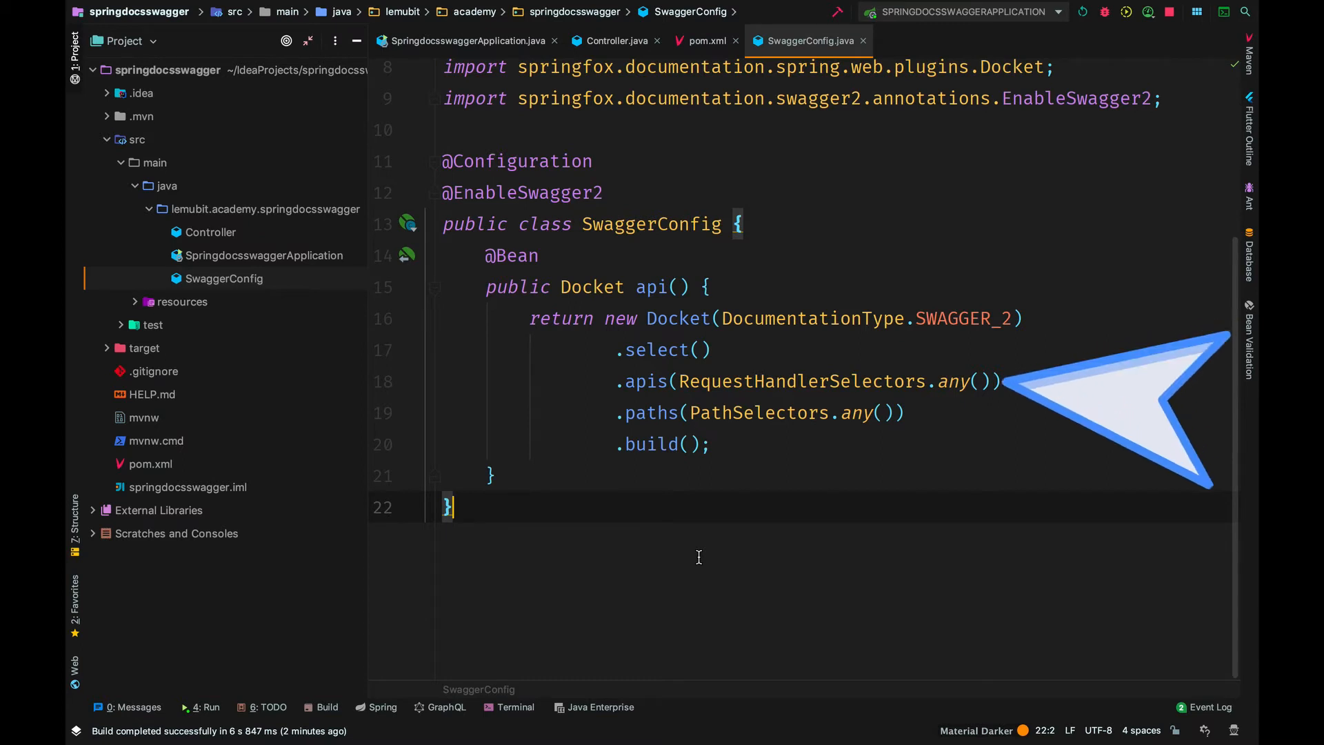
mouse_move(1090, 447)
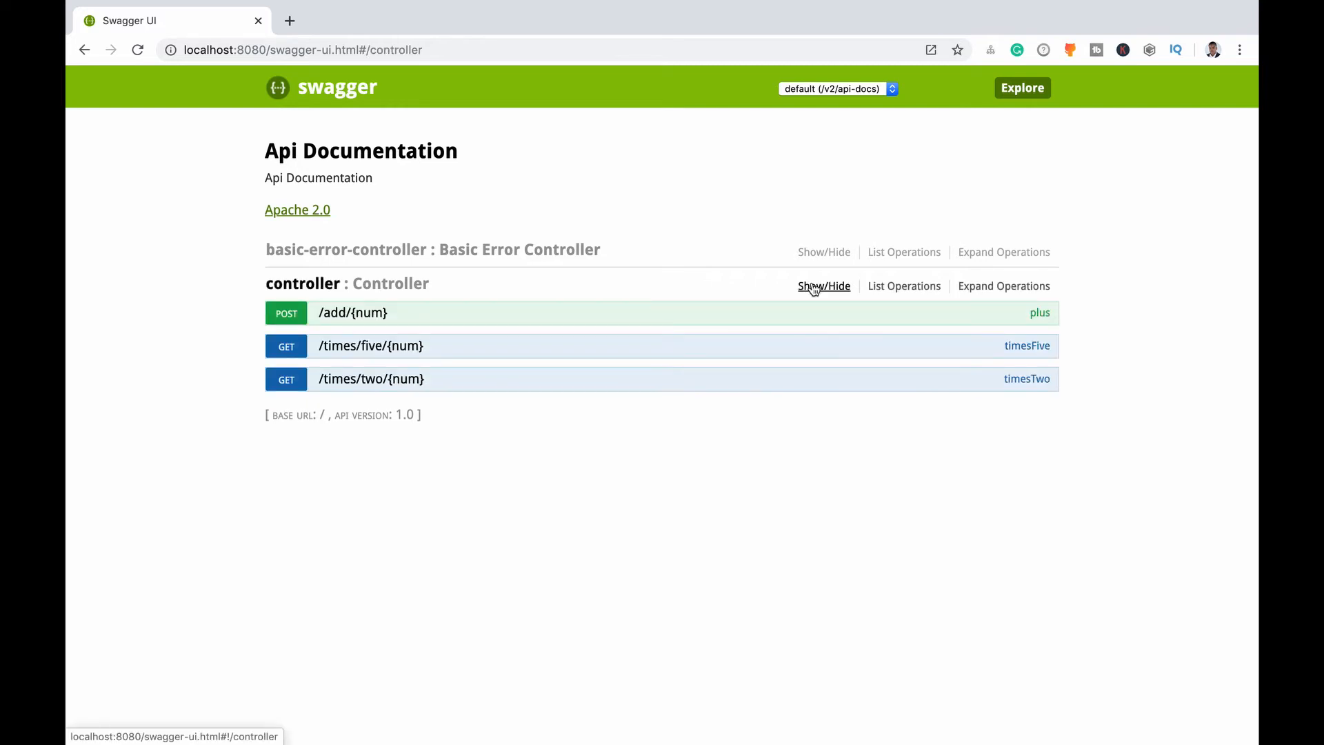
mouse_move(236, 420)
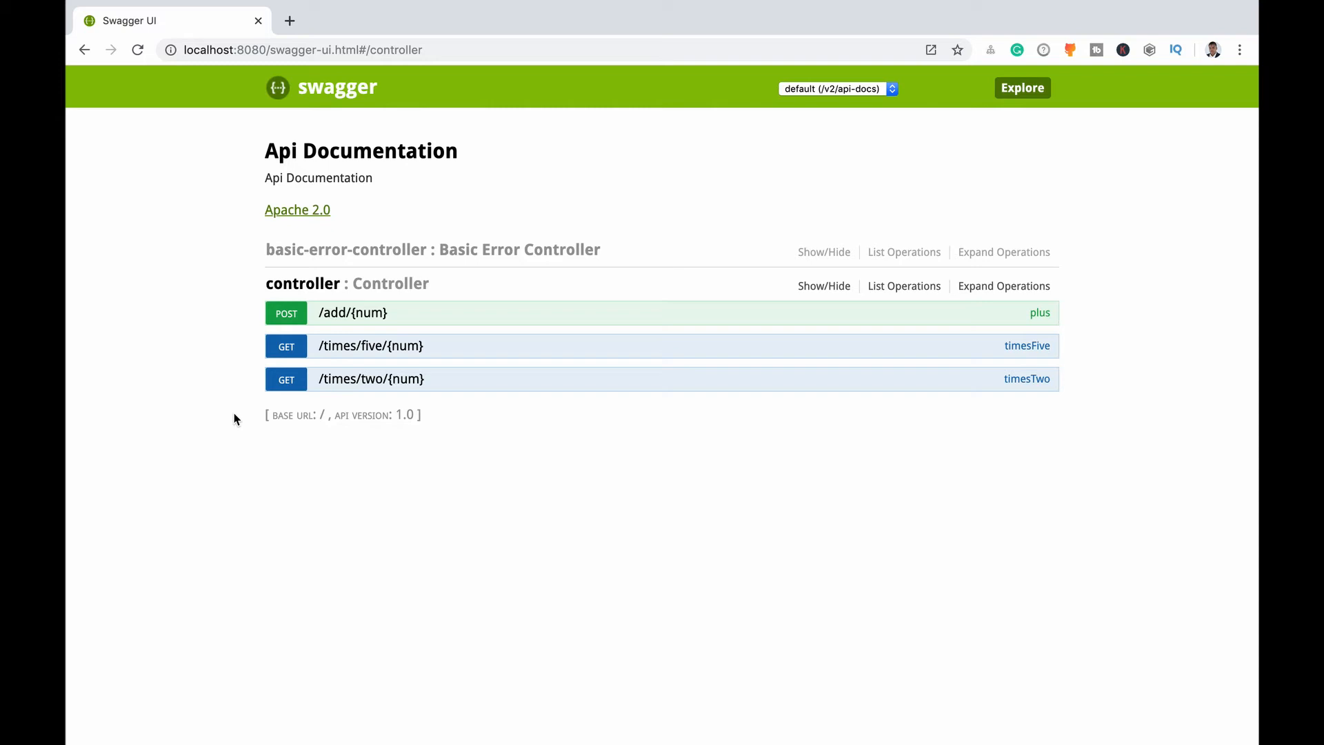
mouse_move(277, 367)
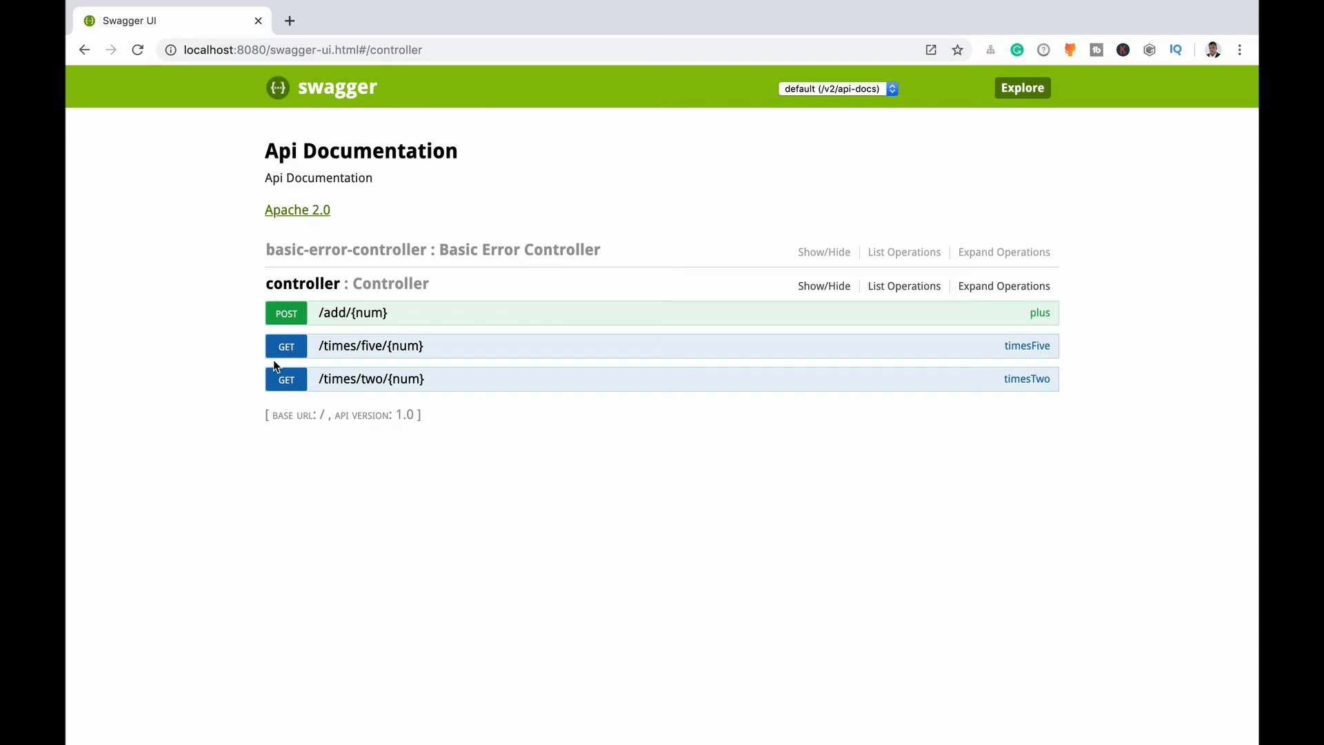
mouse_move(341, 337)
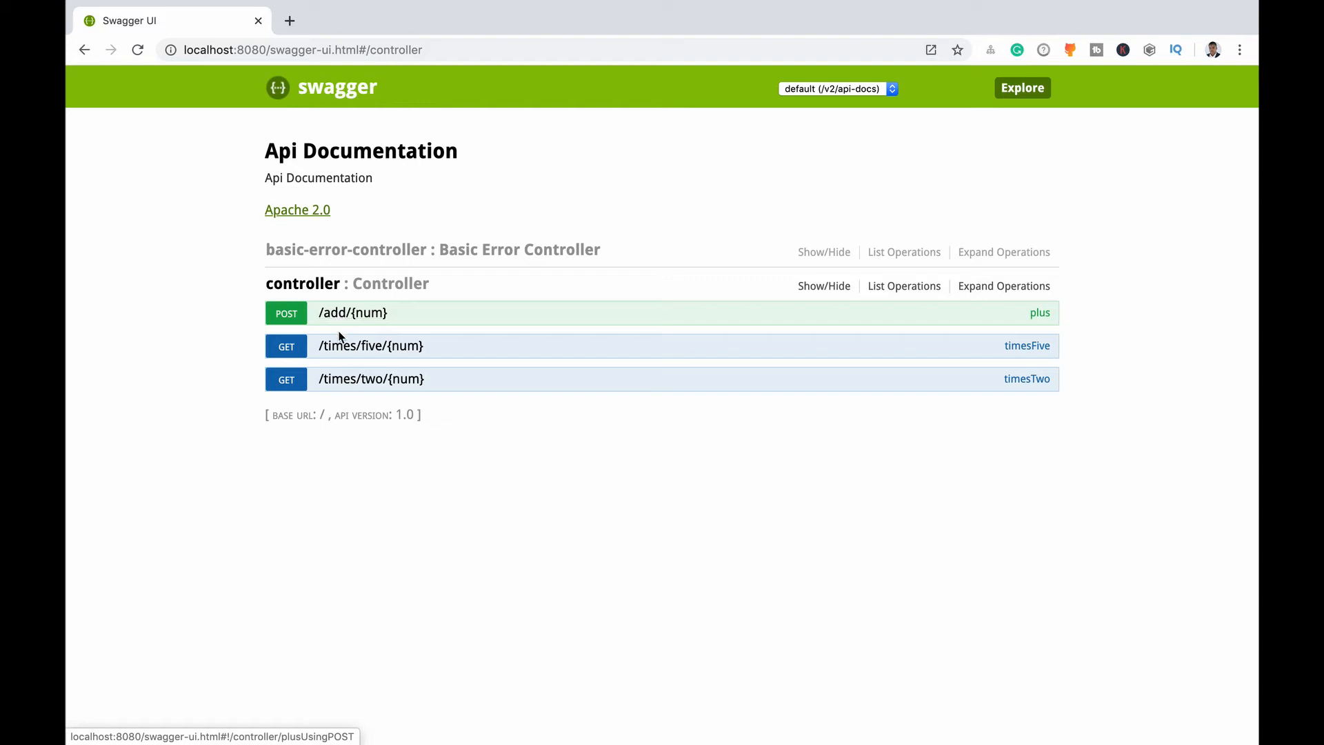
mouse_move(371, 378)
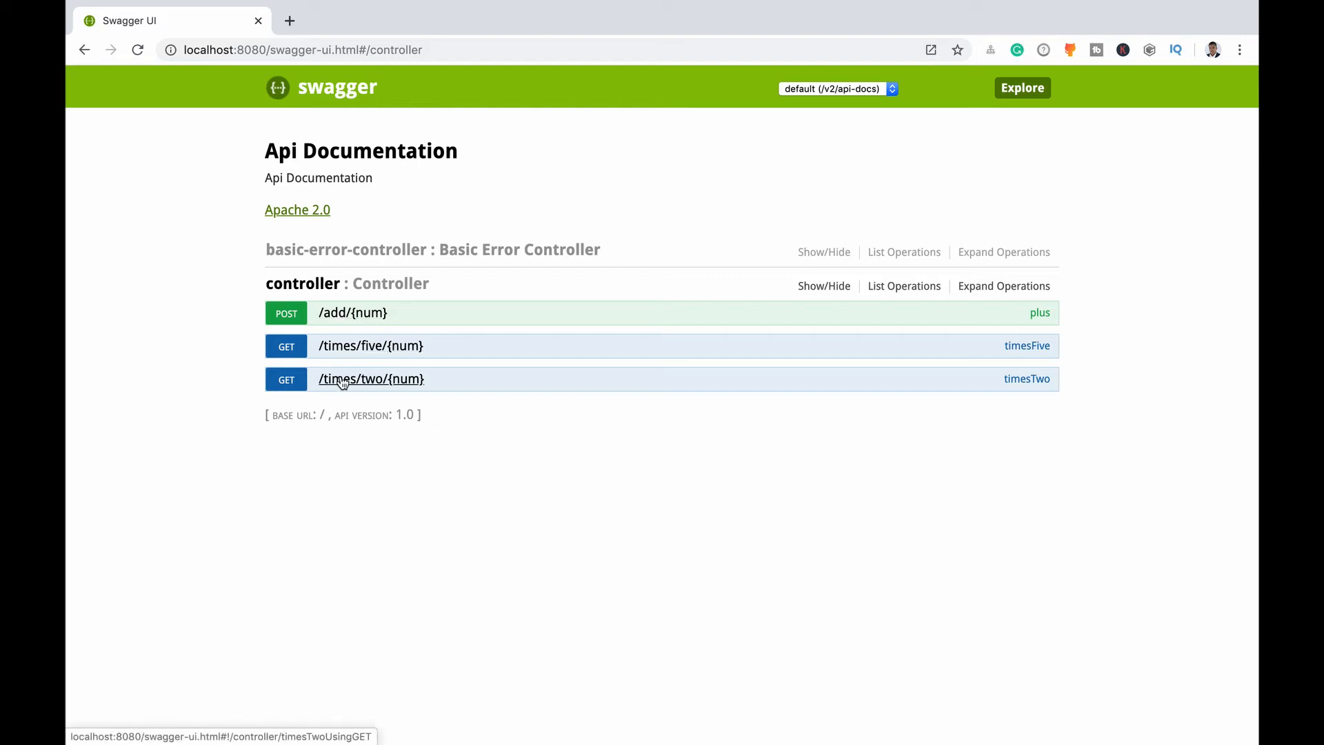
mouse_move(349, 387)
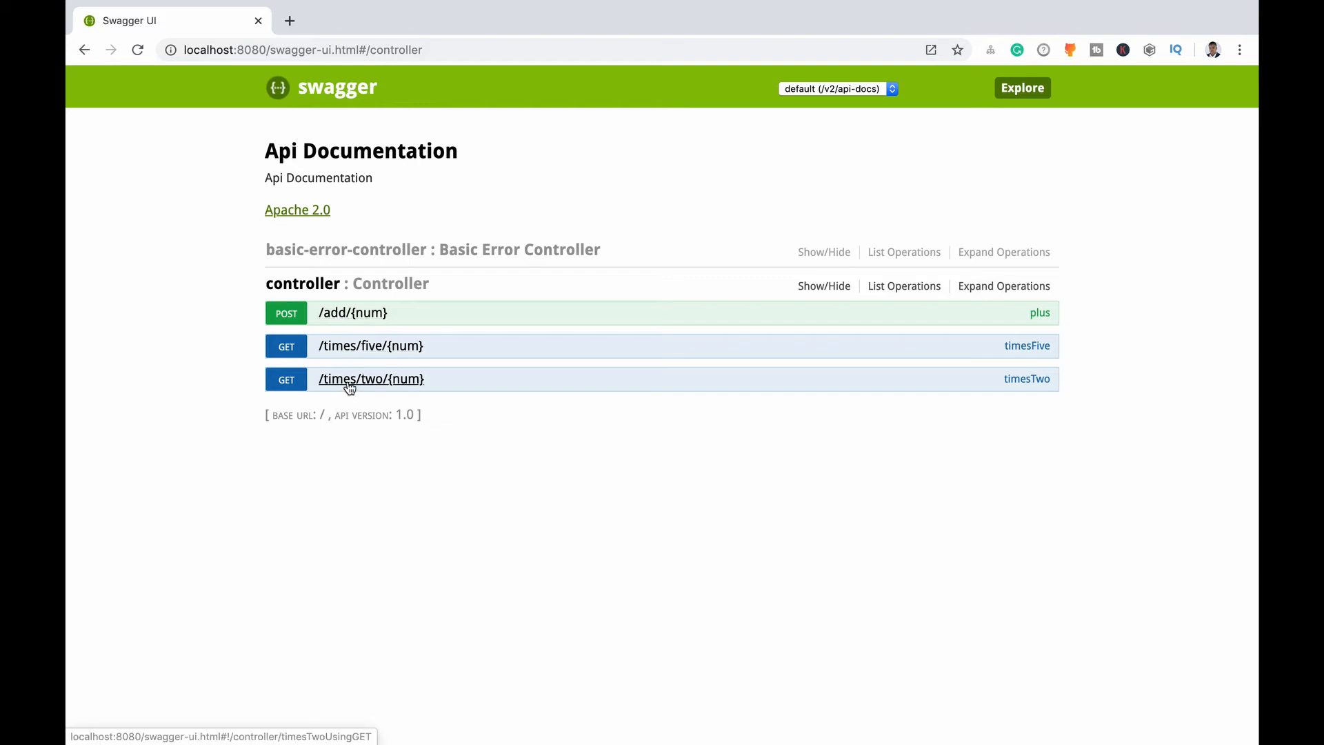
Expand GET /times/two/{num} and enter 87 as the num path parameter
click(369, 378)
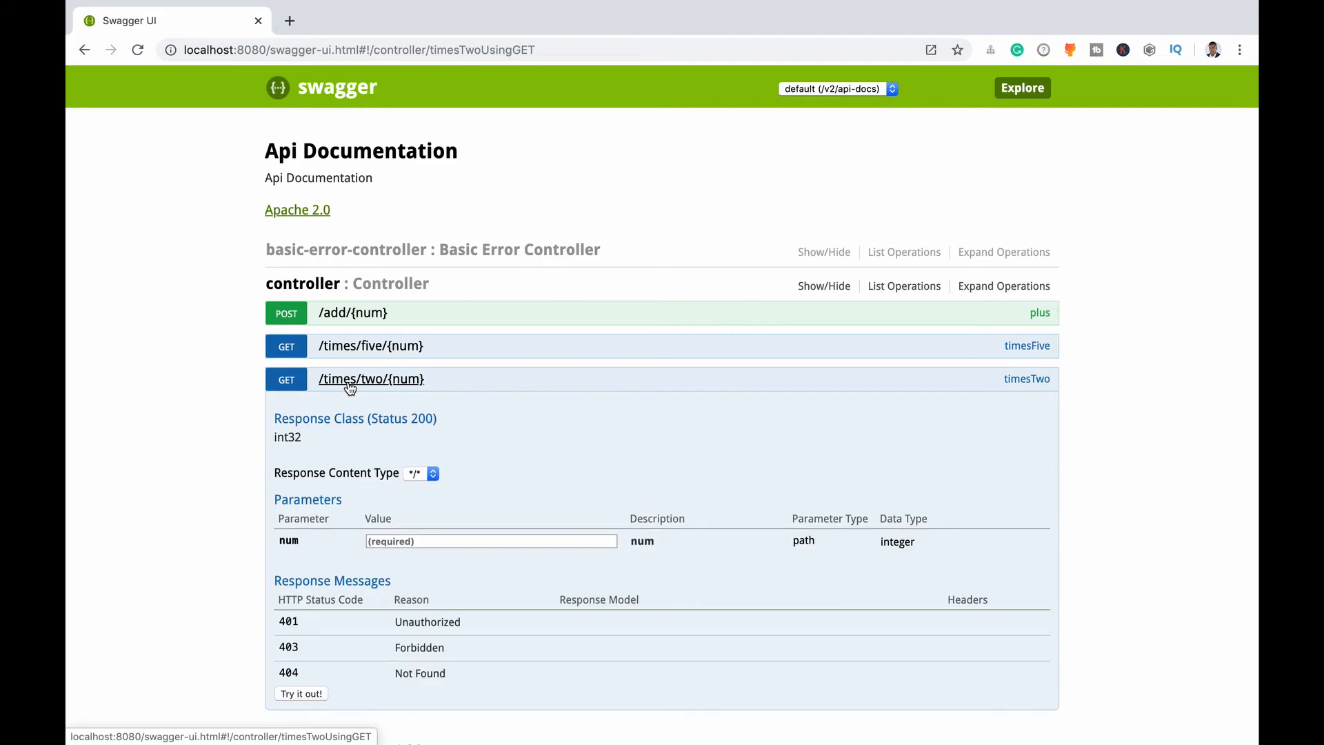
scroll(down, 3)
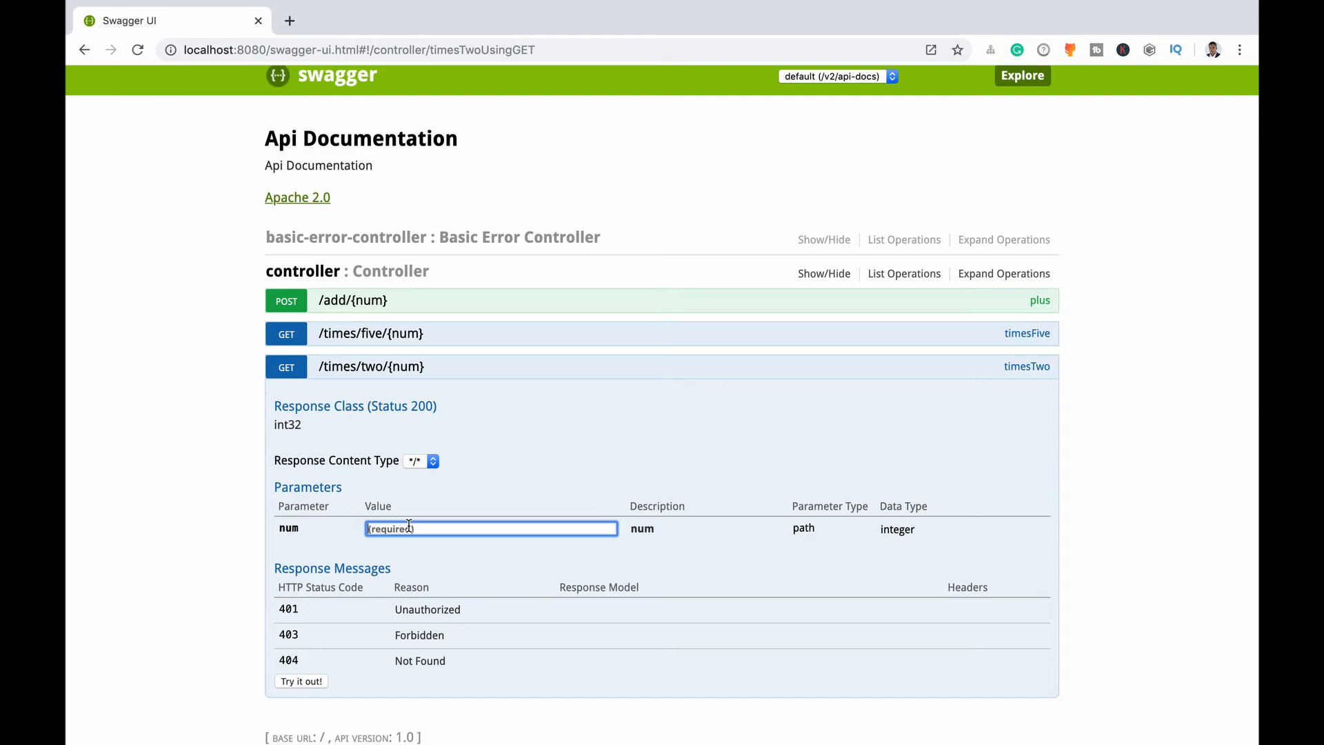
text(87)
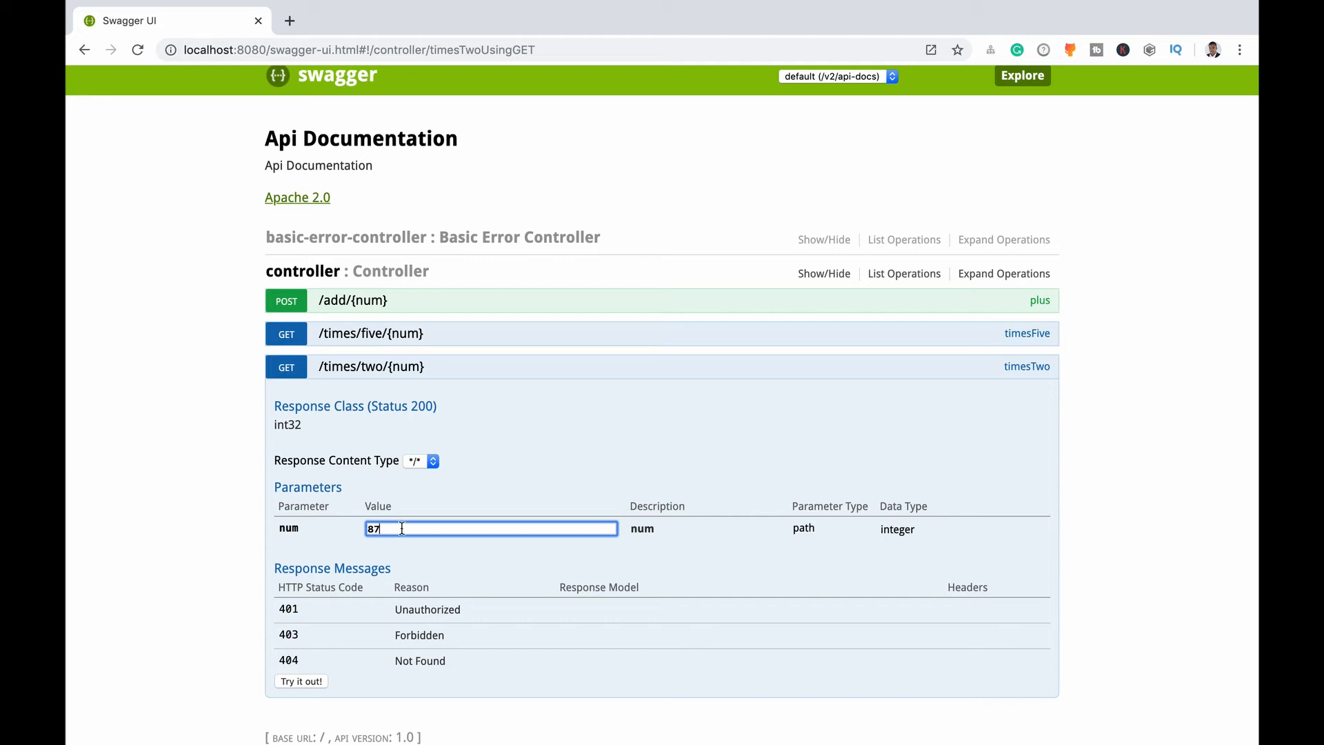
mouse_move(367, 554)
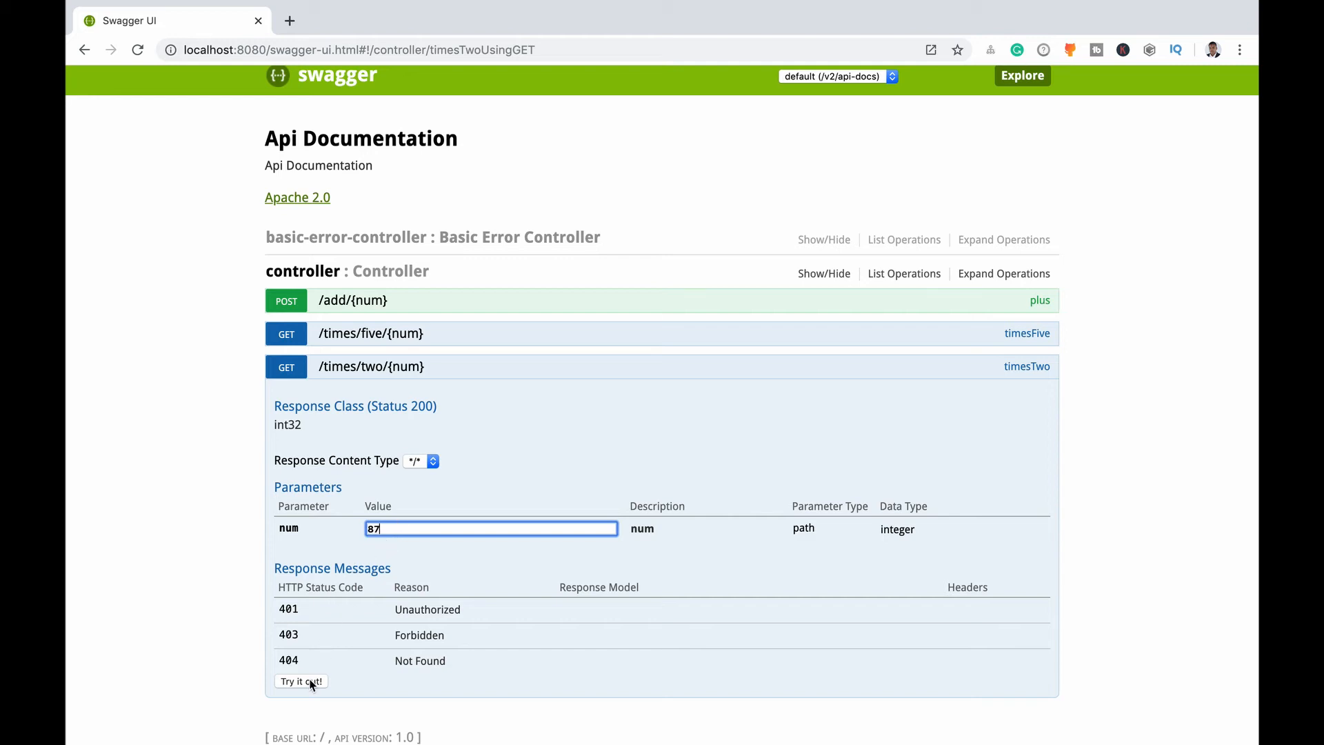
Run times/two with 87 and review the response: body 174, status code 200
click(301, 682)
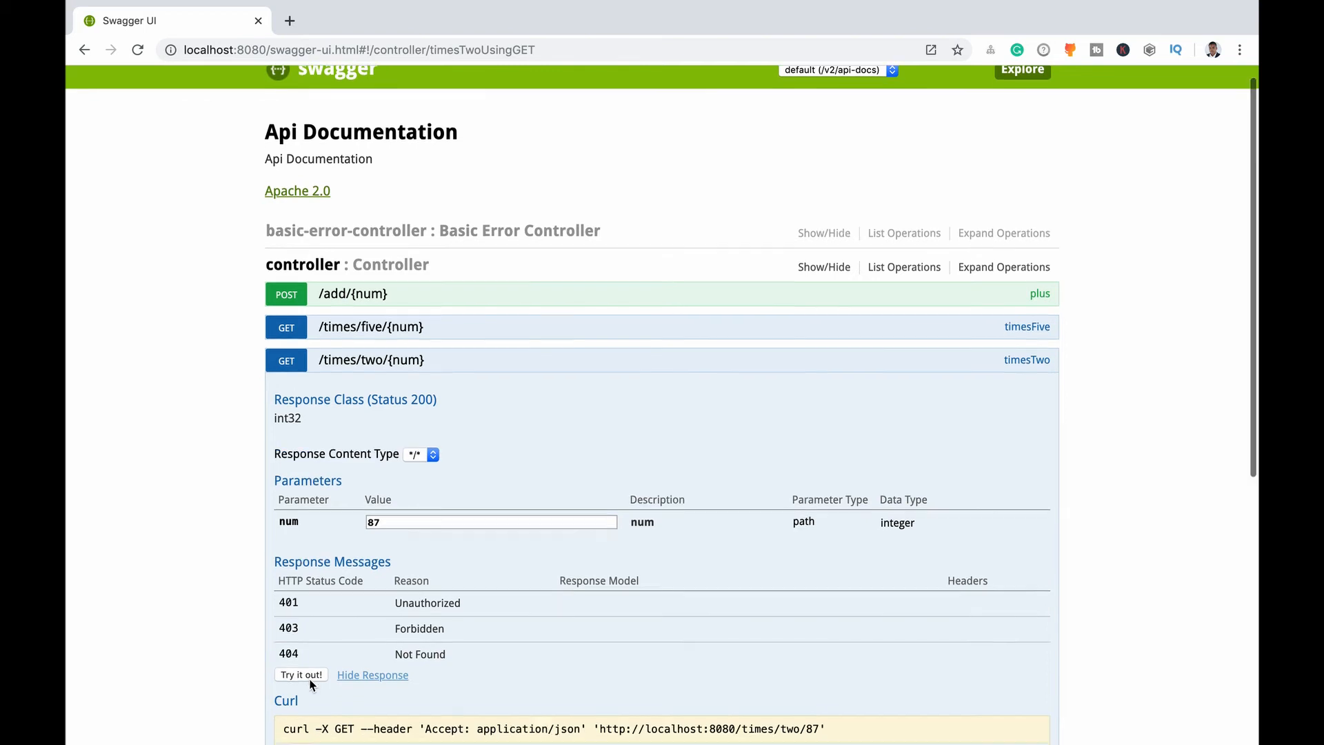
click(299, 674)
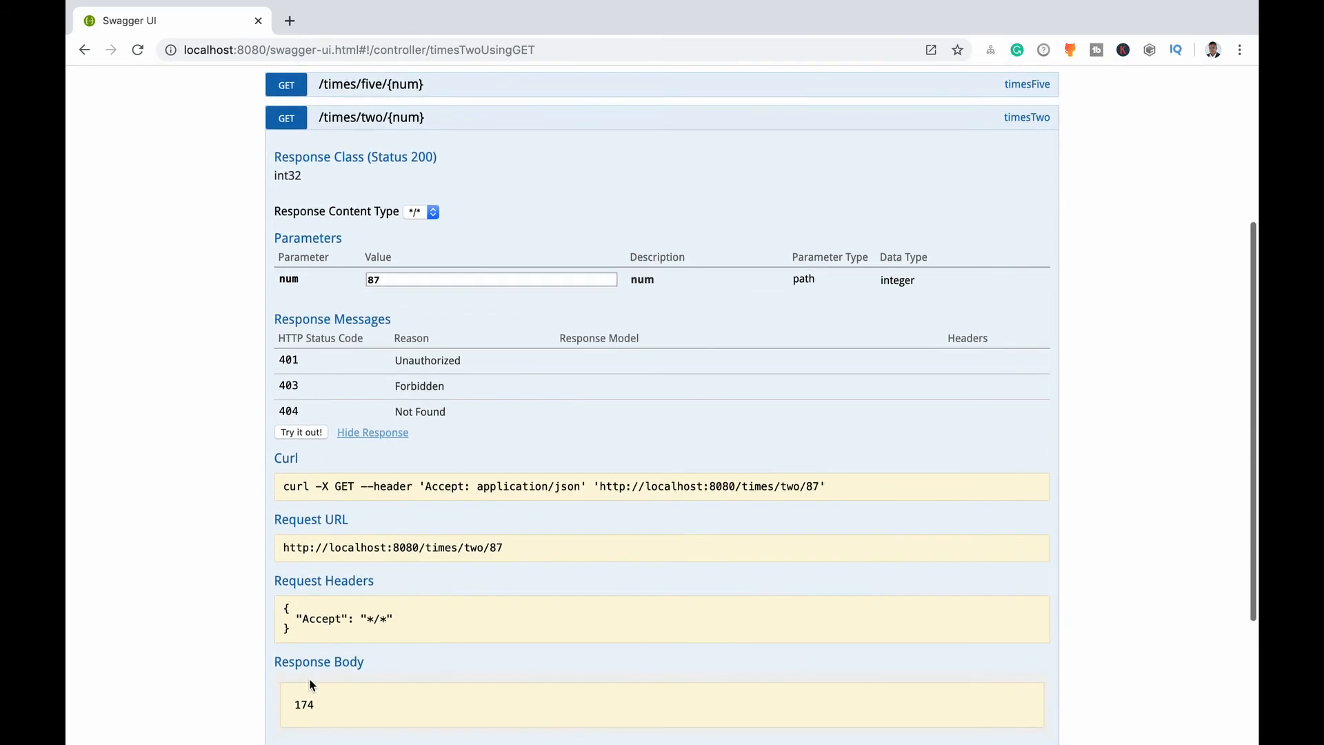
scroll(down, 3)
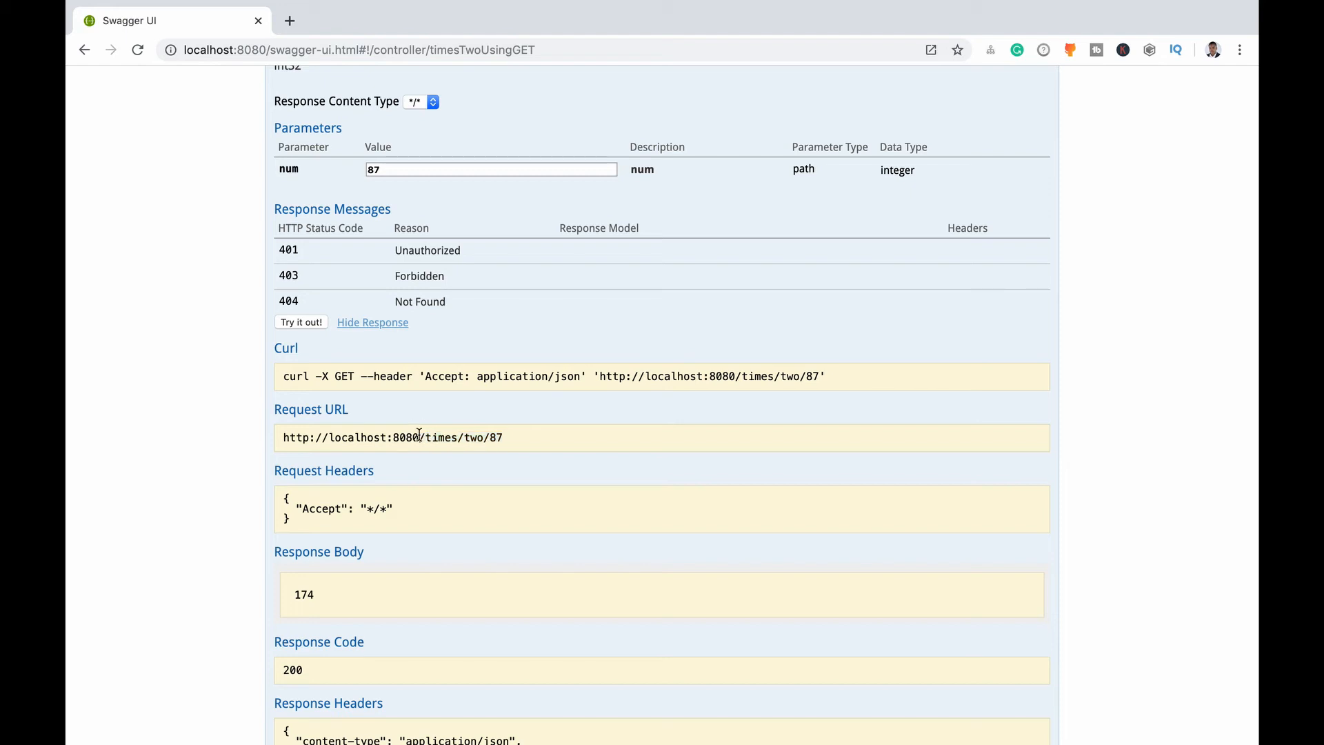
scroll(down, 3)
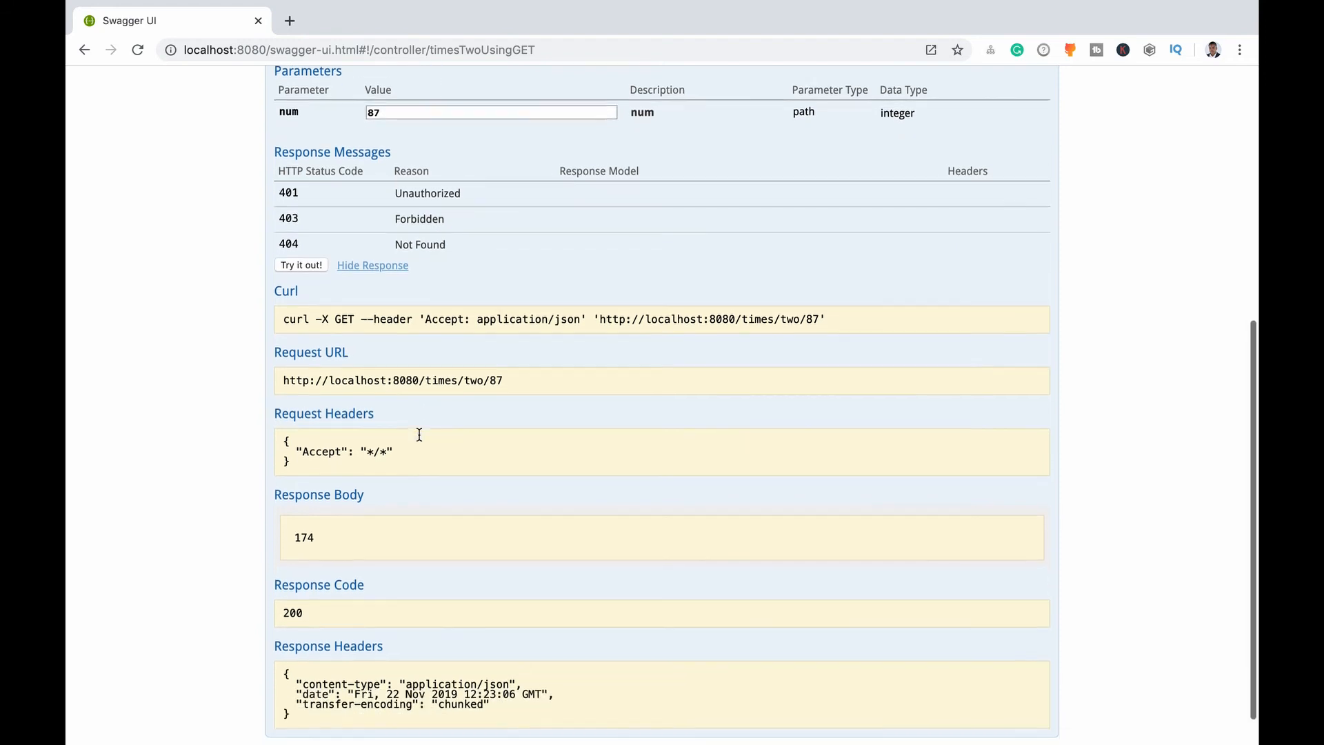
scroll(down, 3)
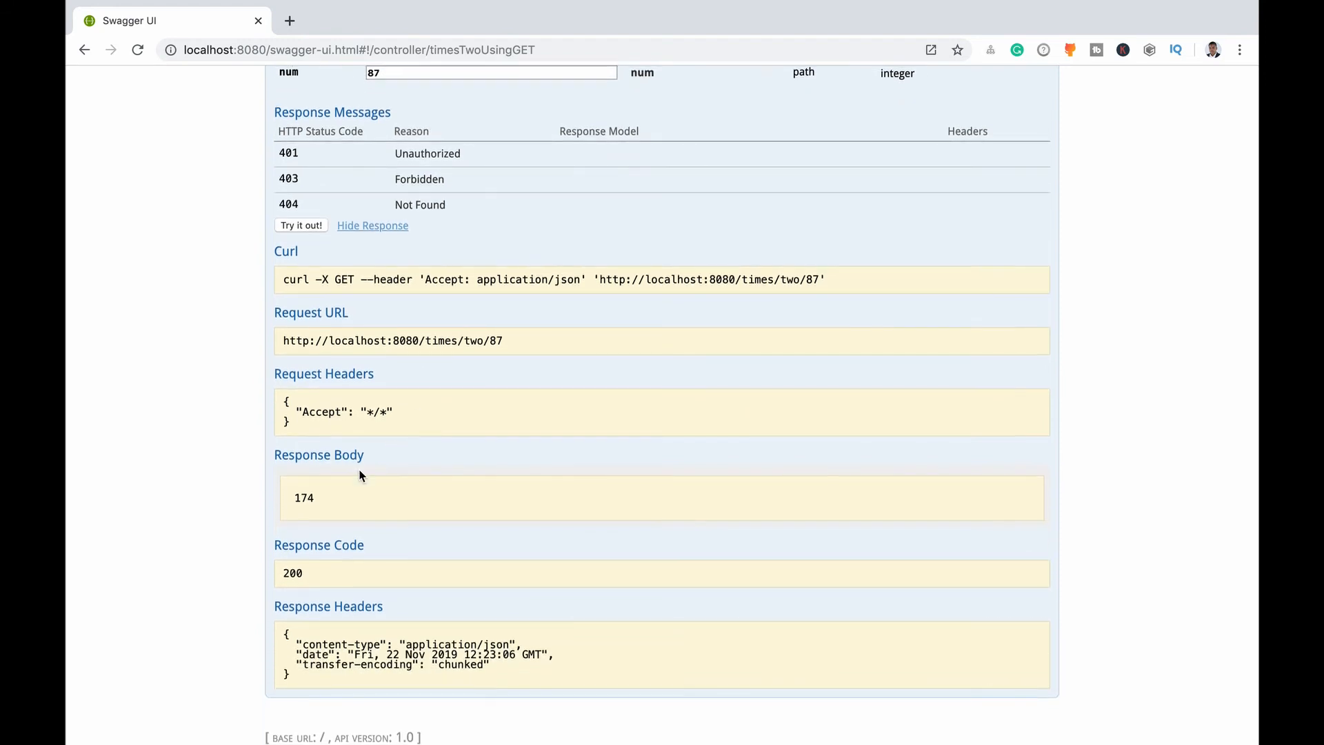
mouse_move(329, 502)
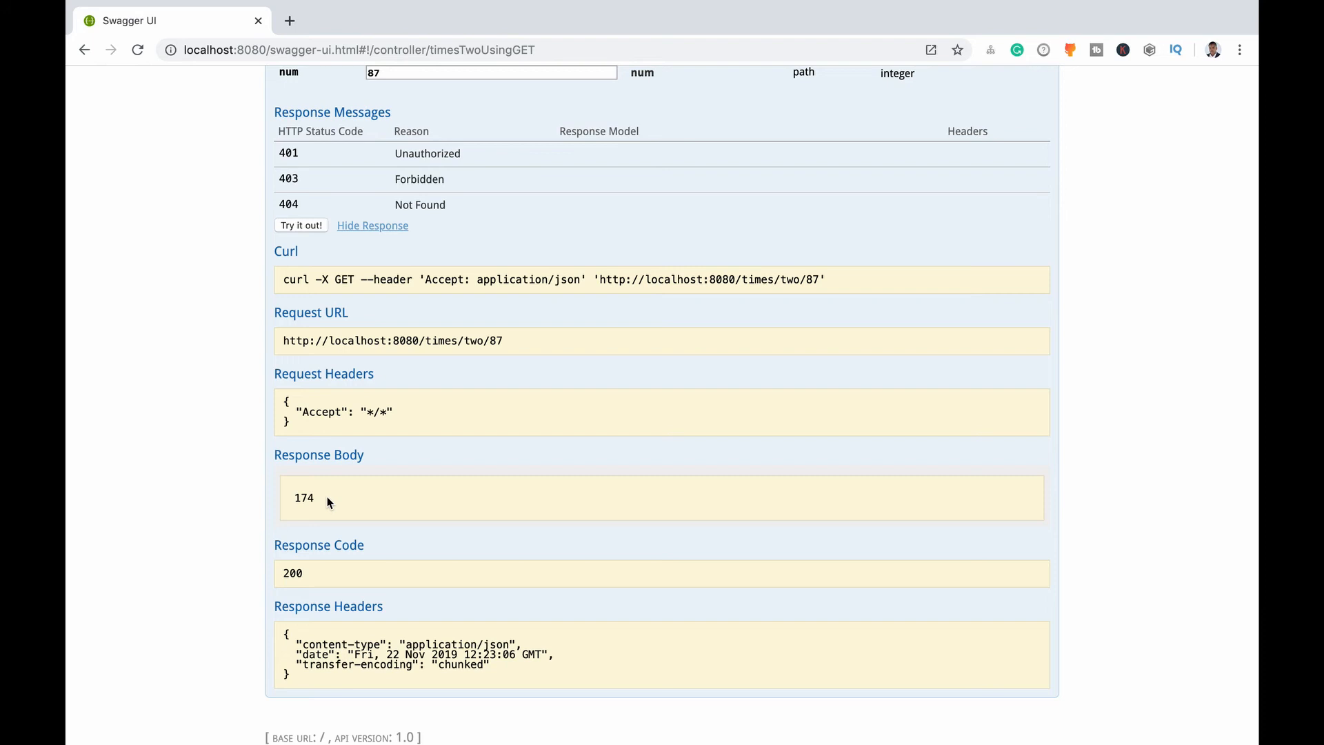
scroll(up, 3)
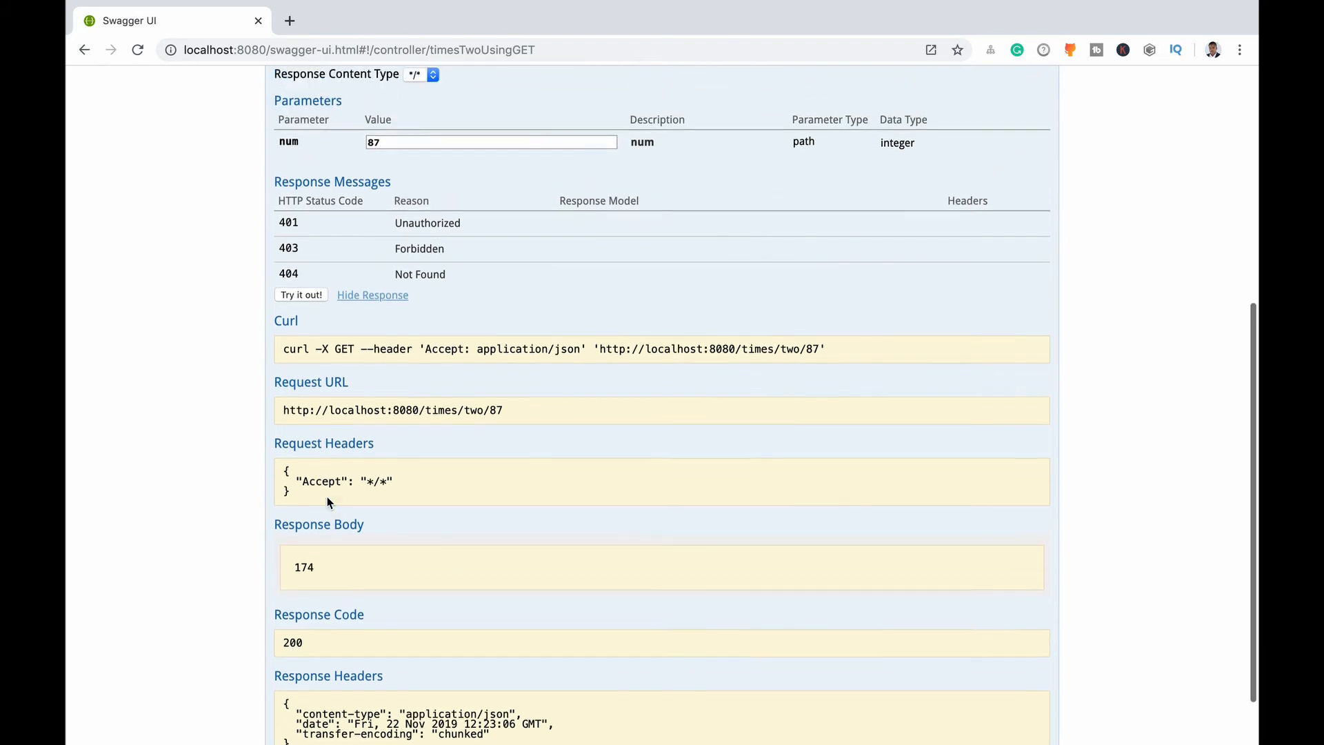
scroll(down, 3)
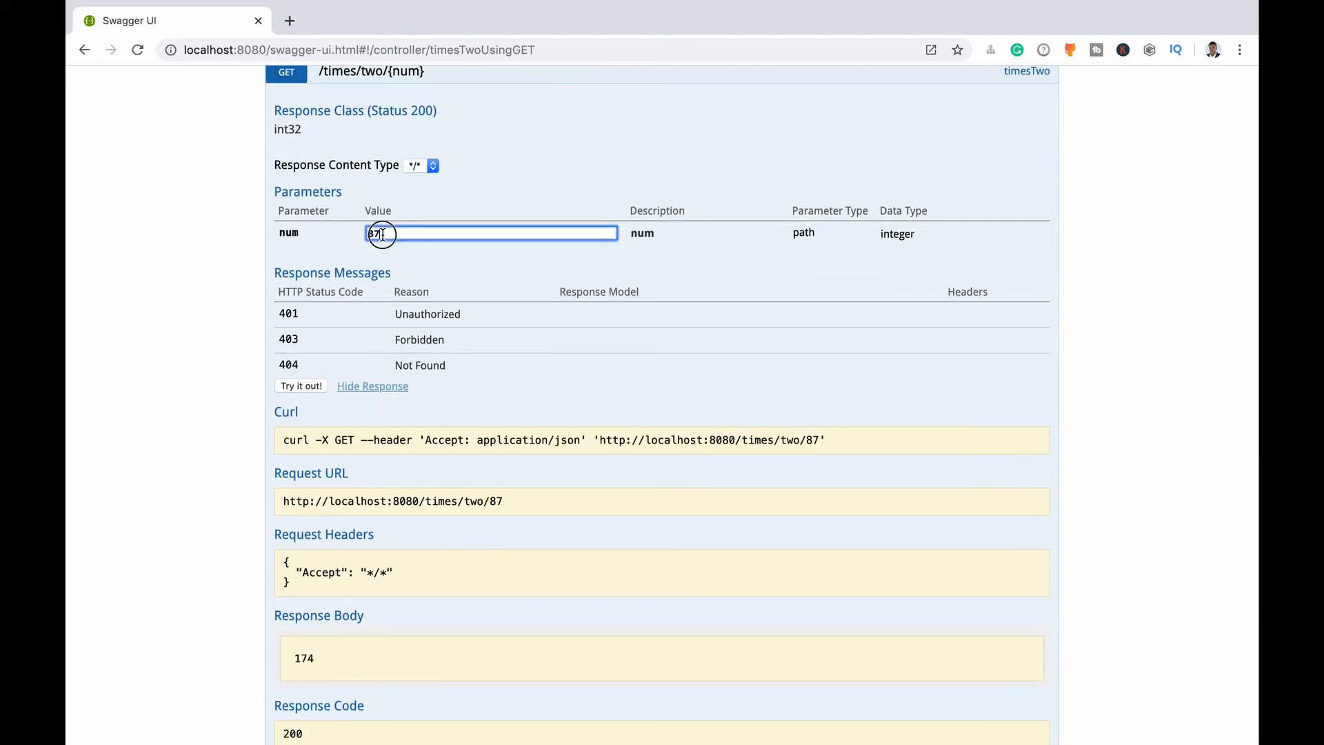
Rerun times/two with num 90, confirm body 180, and return to the endpoint list
text(90)
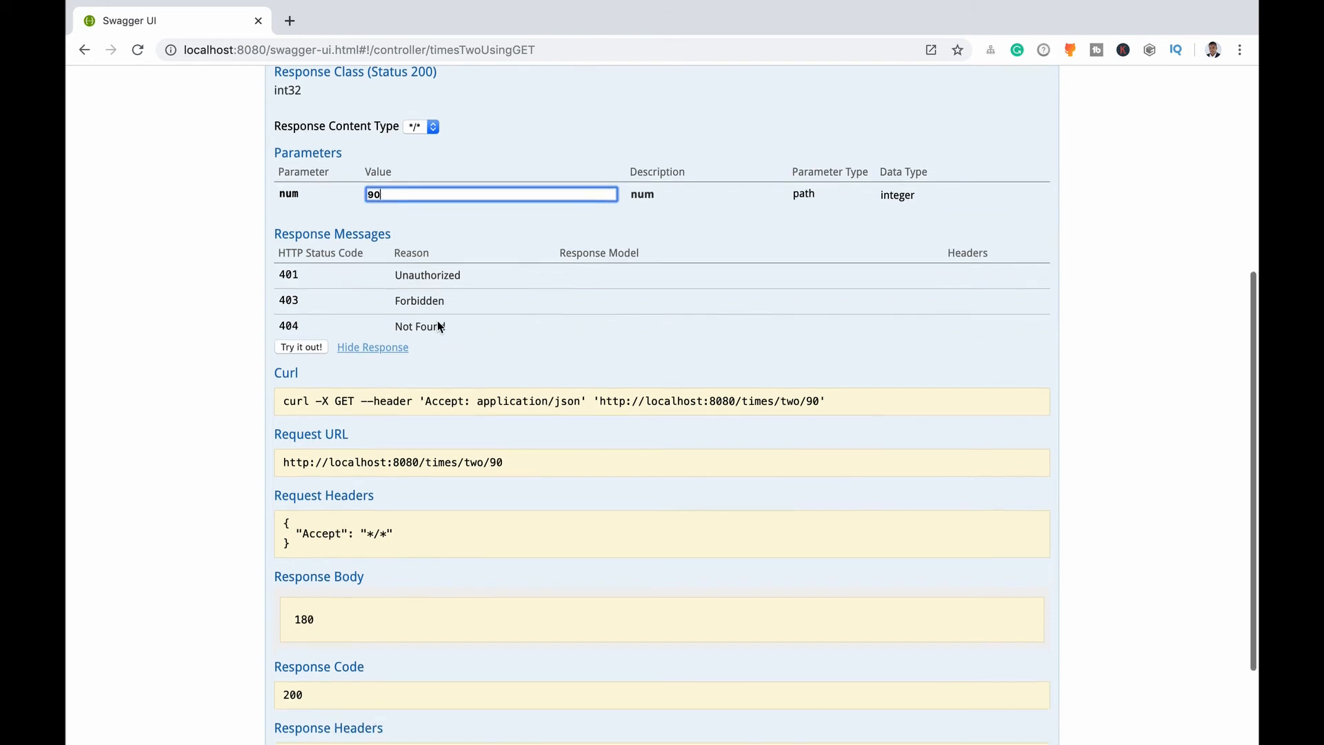
scroll(down, 3)
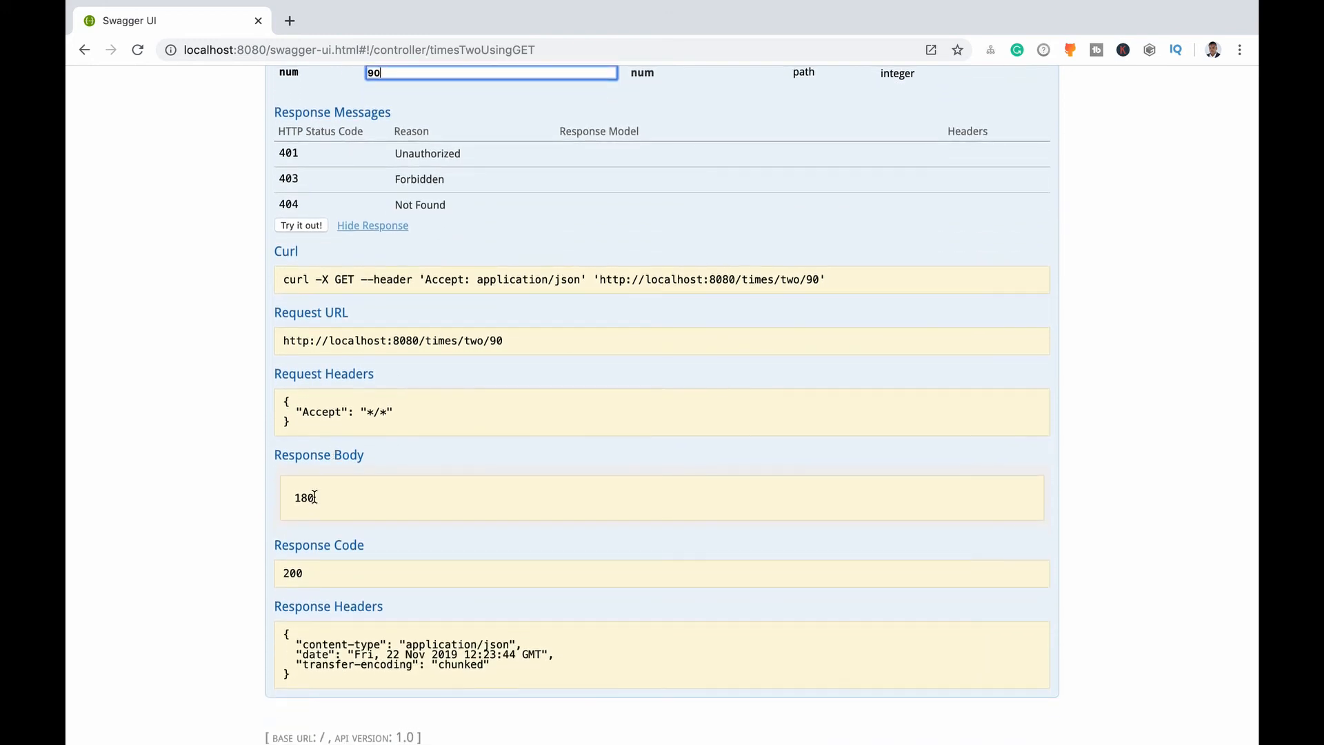
scroll(up, 3)
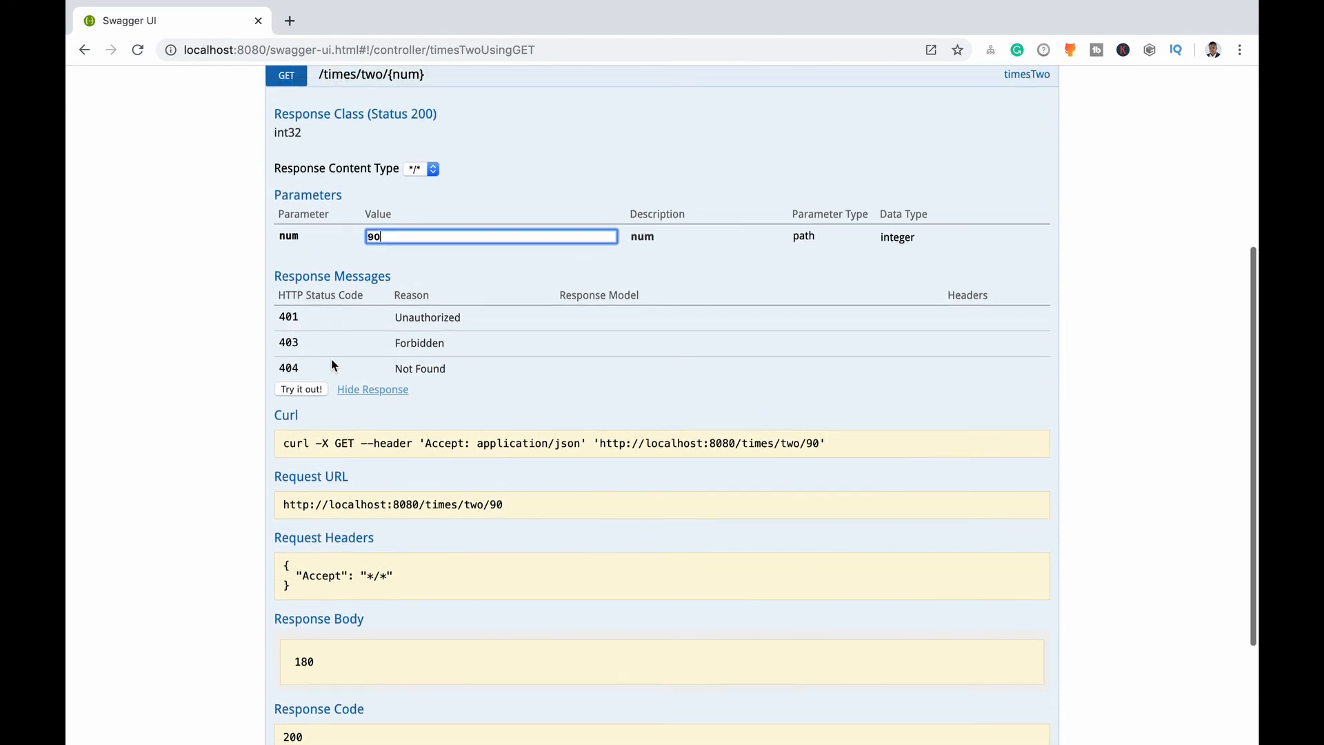
scroll(up, 3)
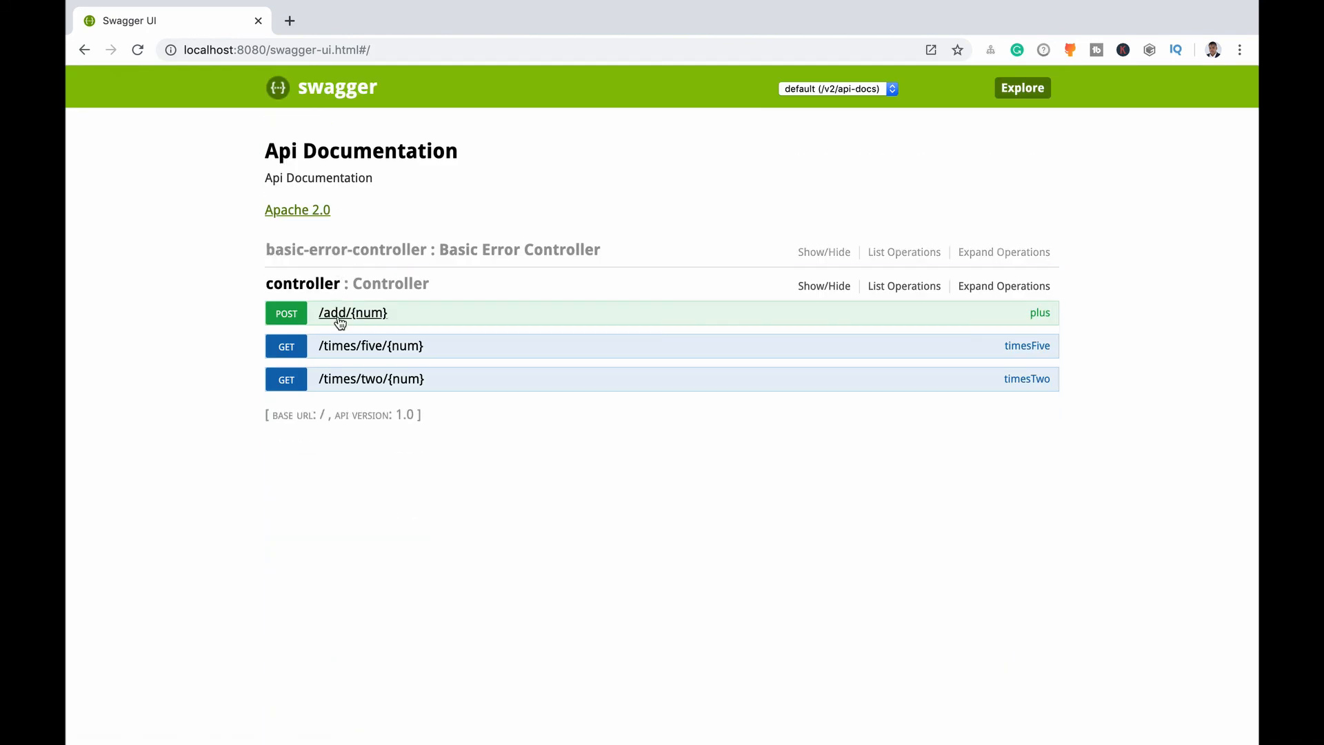
Expand POST /add/{num} and fill num with 10 and add with 5
click(370, 345)
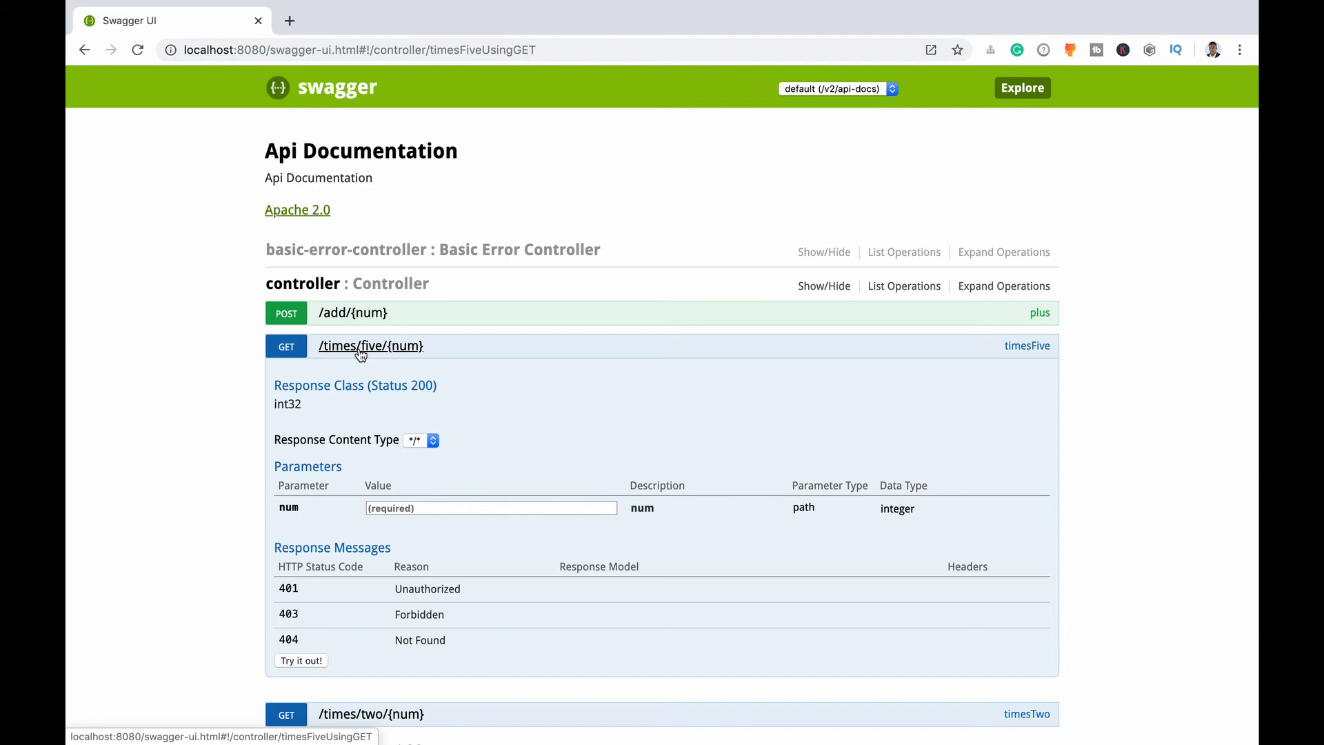
click(351, 314)
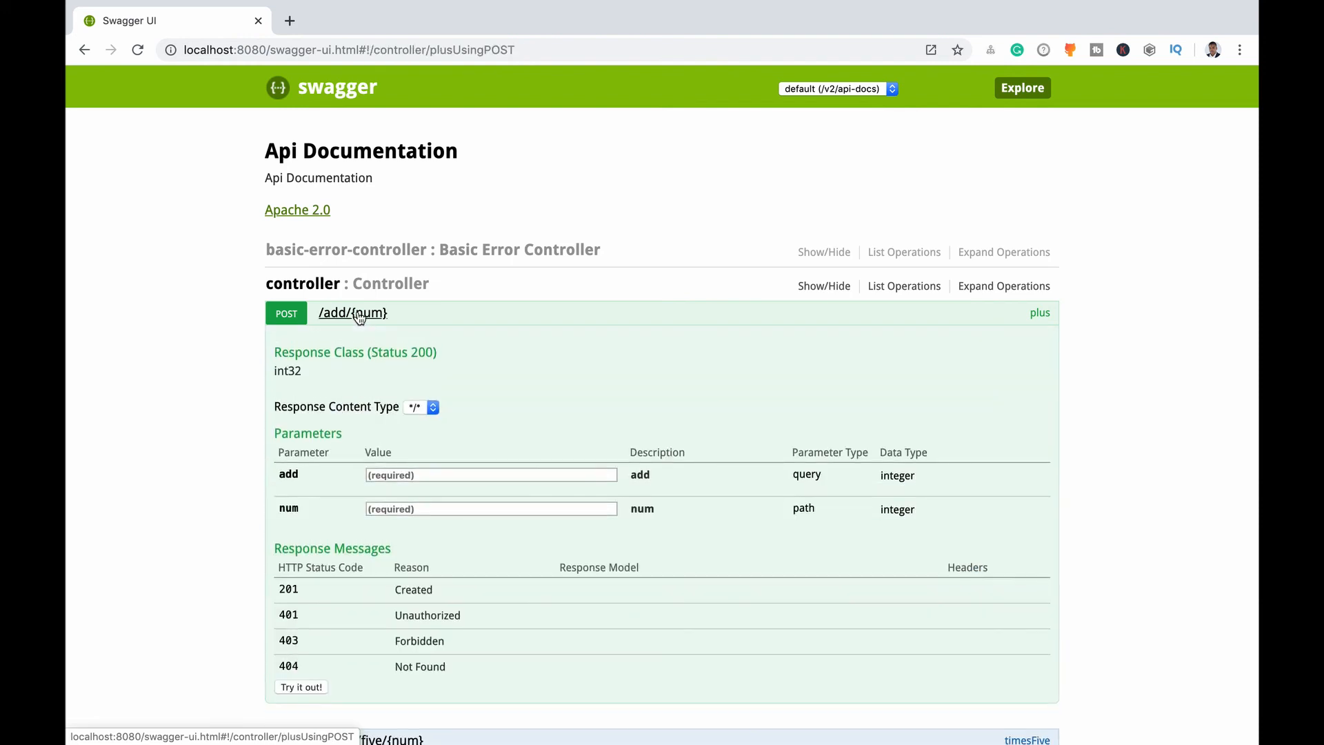
mouse_move(364, 336)
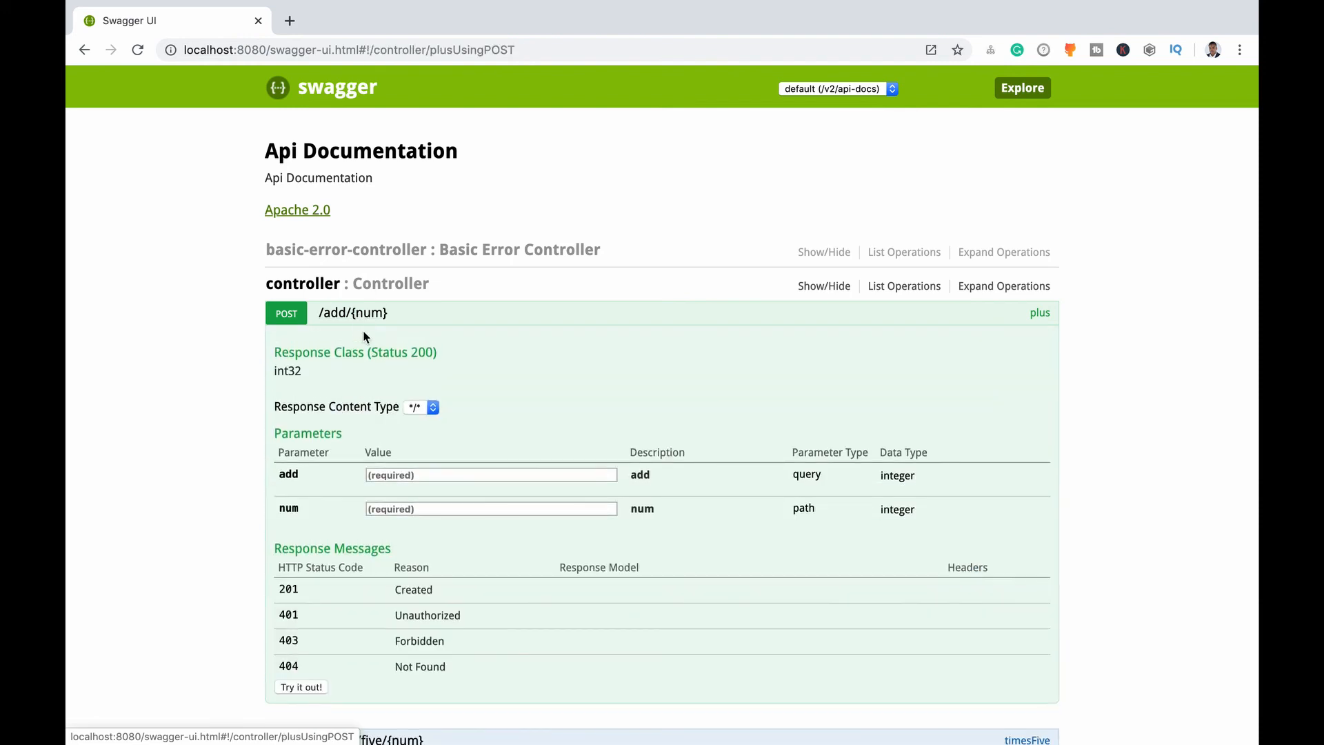
scroll(down, 3)
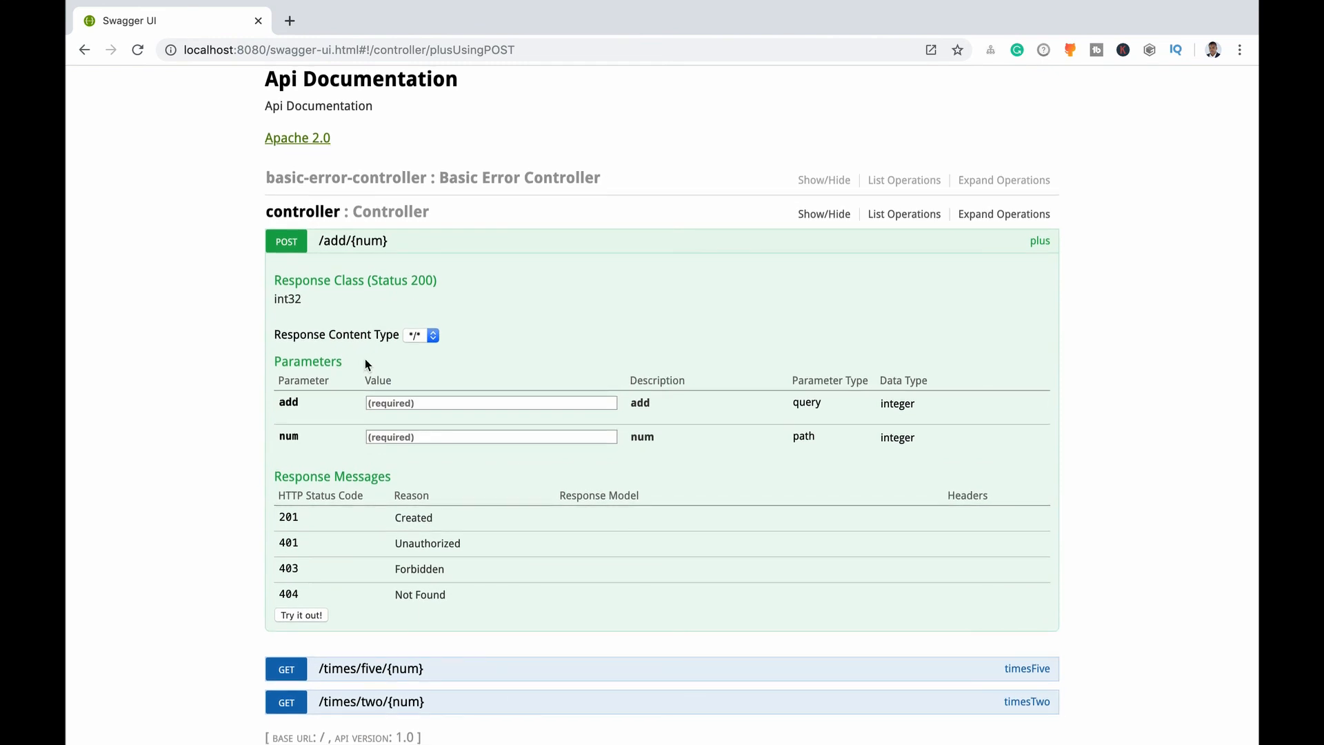
mouse_move(810, 403)
text(10)
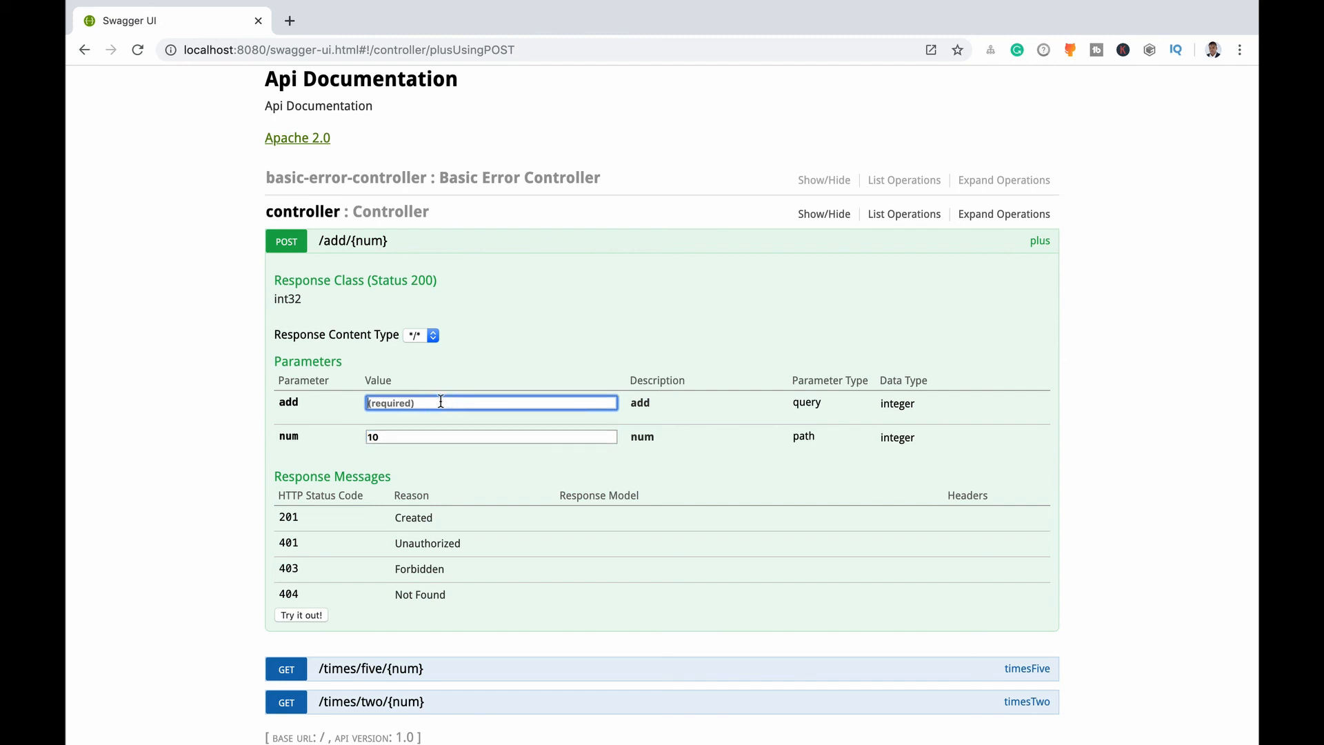
text(5)
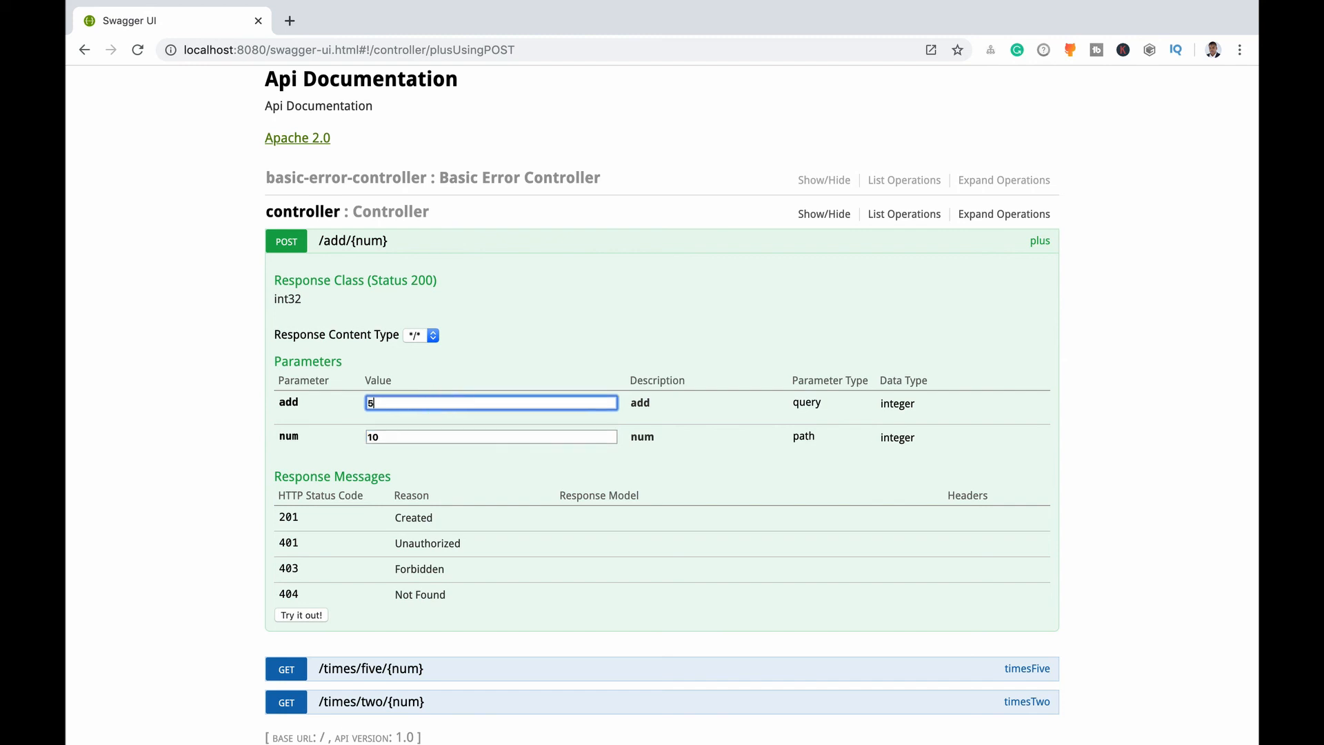
mouse_move(323, 601)
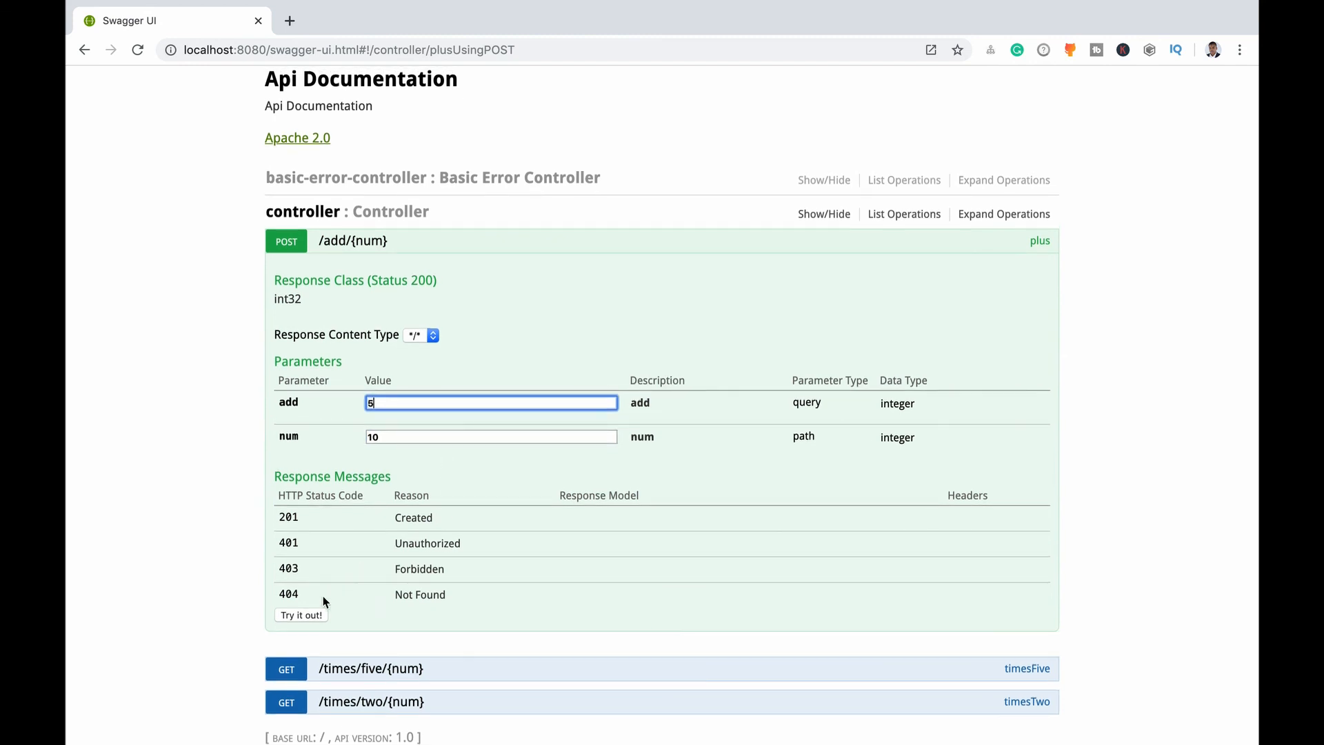
Run the add request (num 10, add 5) and review the response: body 15, code 200
click(300, 614)
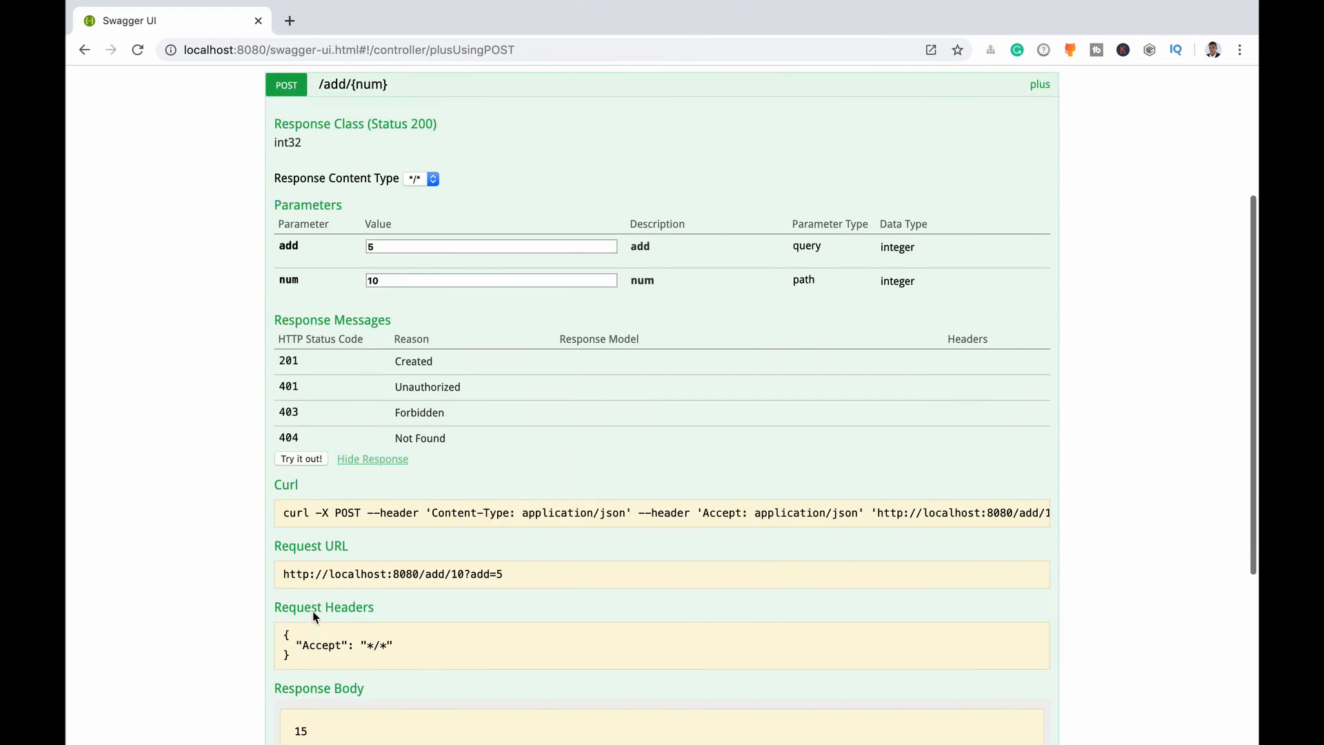
scroll(down, 3)
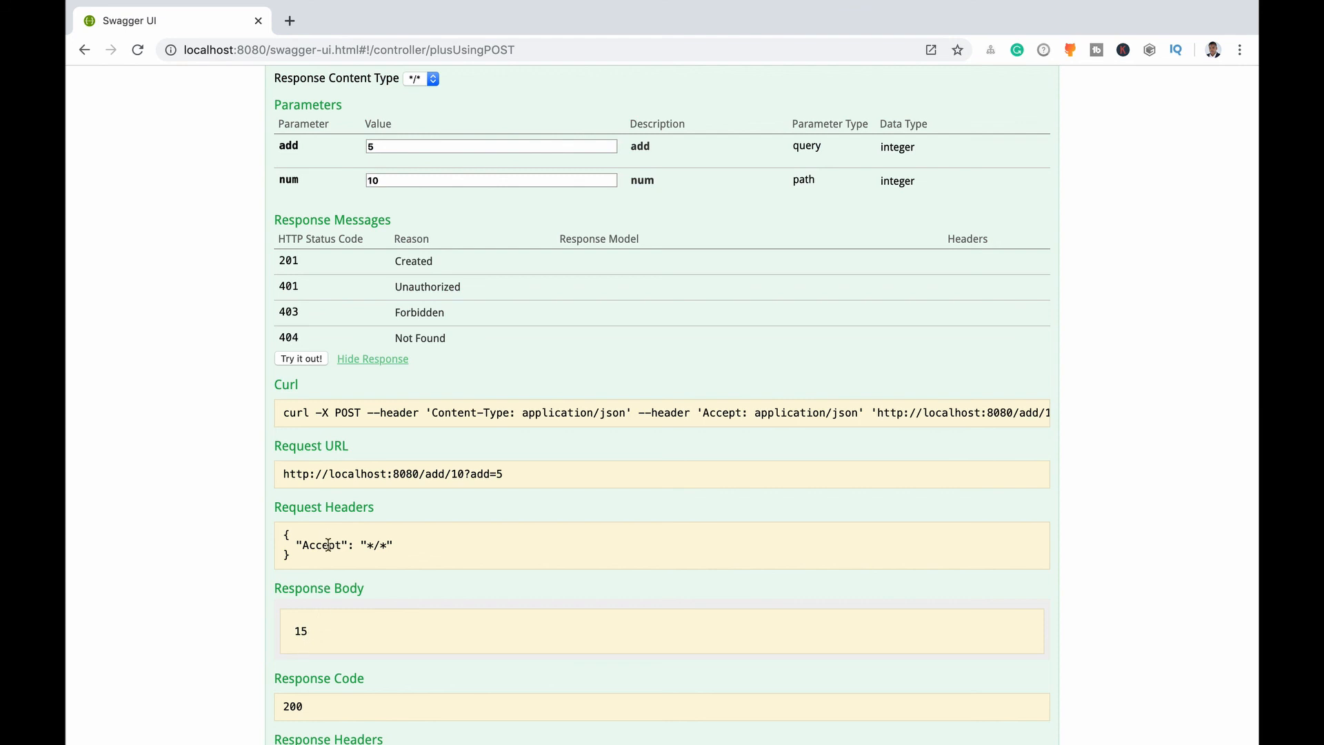
scroll(up, 3)
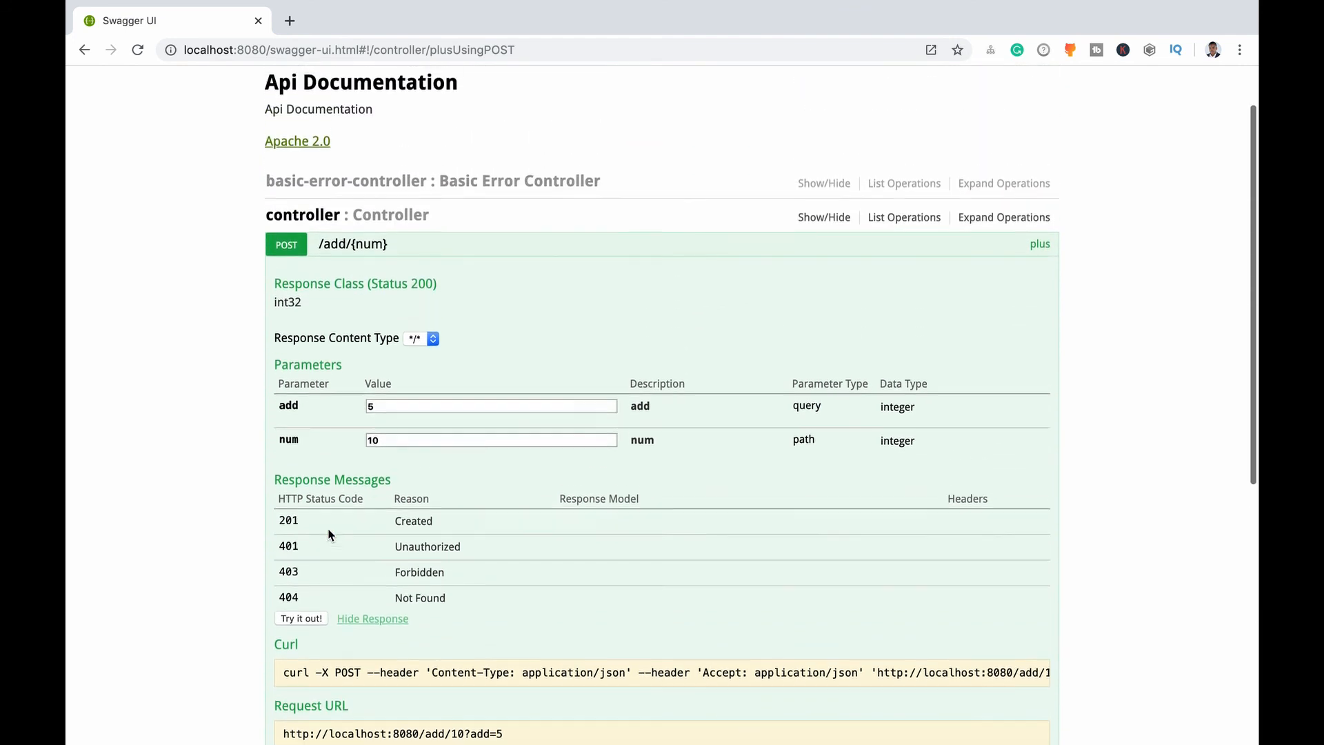
scroll(up, 3)
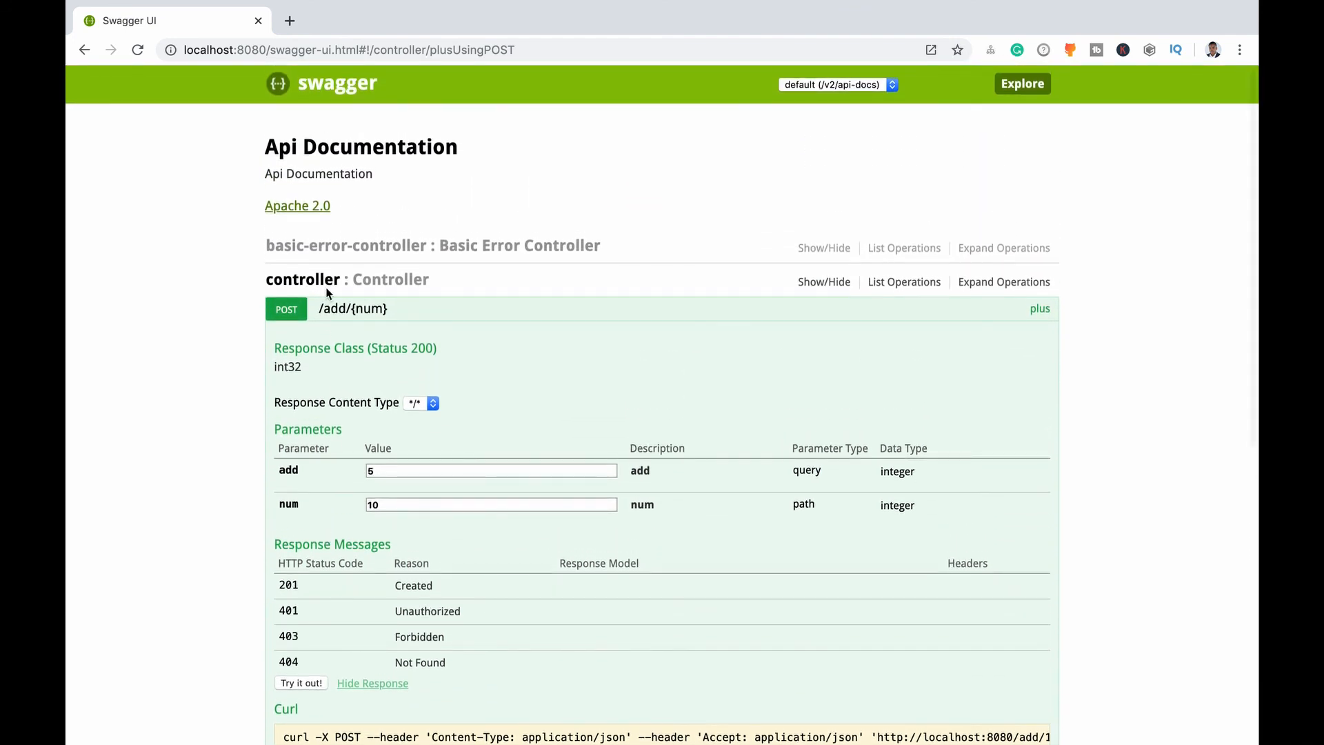